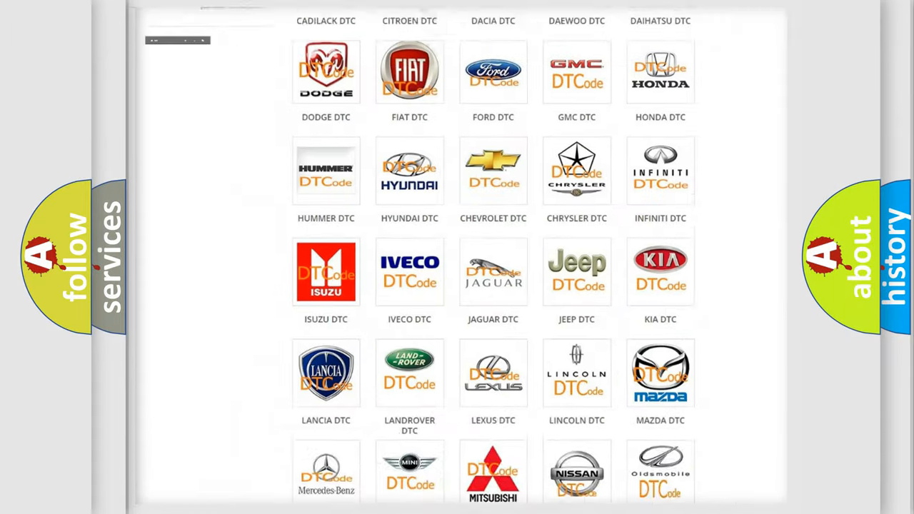
Step: Scroll through the Cadillac DTC code list to reach code B1023:05
scroll(up, 3)
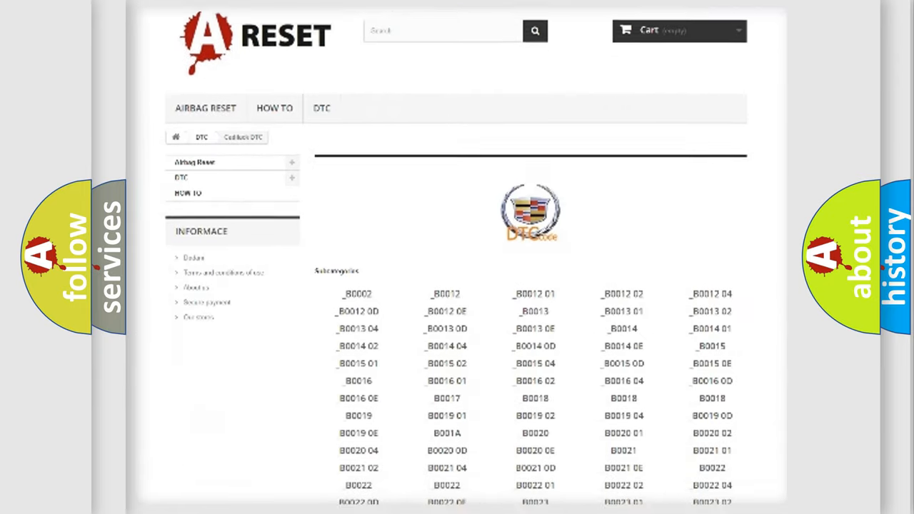
scroll(down, 3)
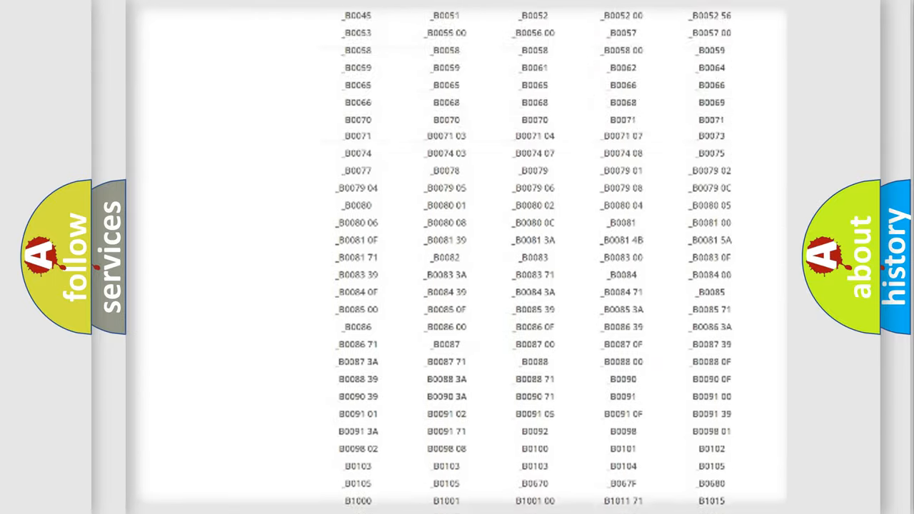
scroll(up, 3)
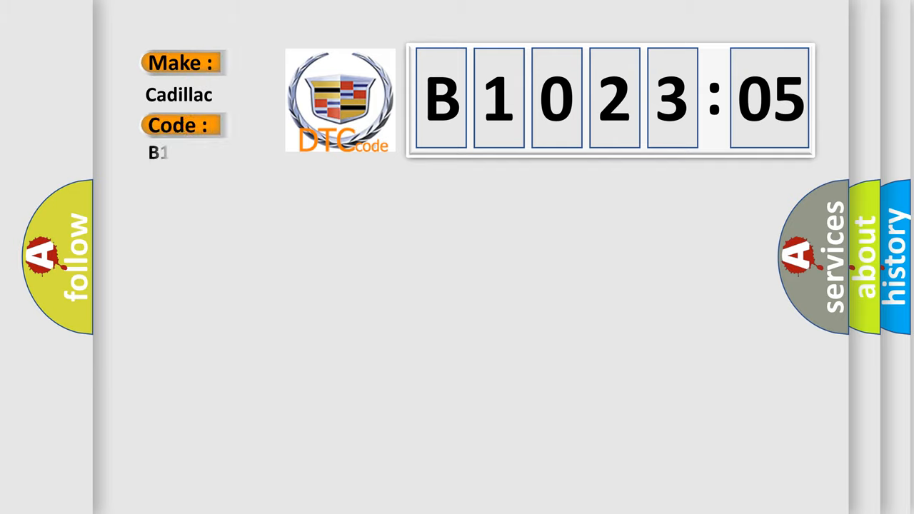
Step: Enter code B102305 and reveal its short-to-ground definition and battery-voltage description
text(02305)
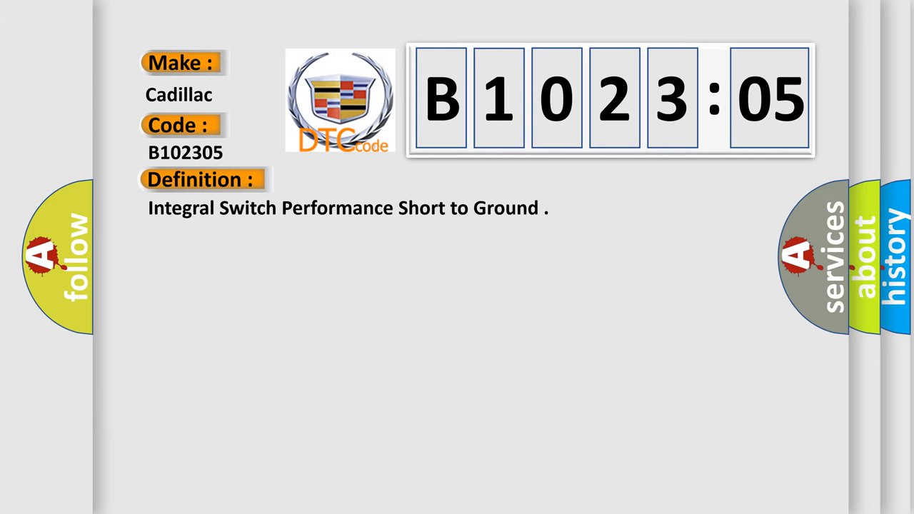
click(372, 180)
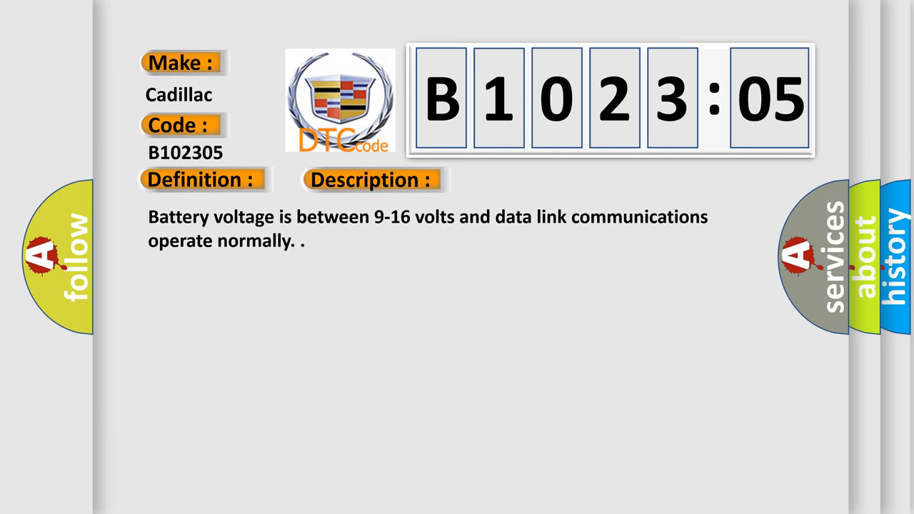